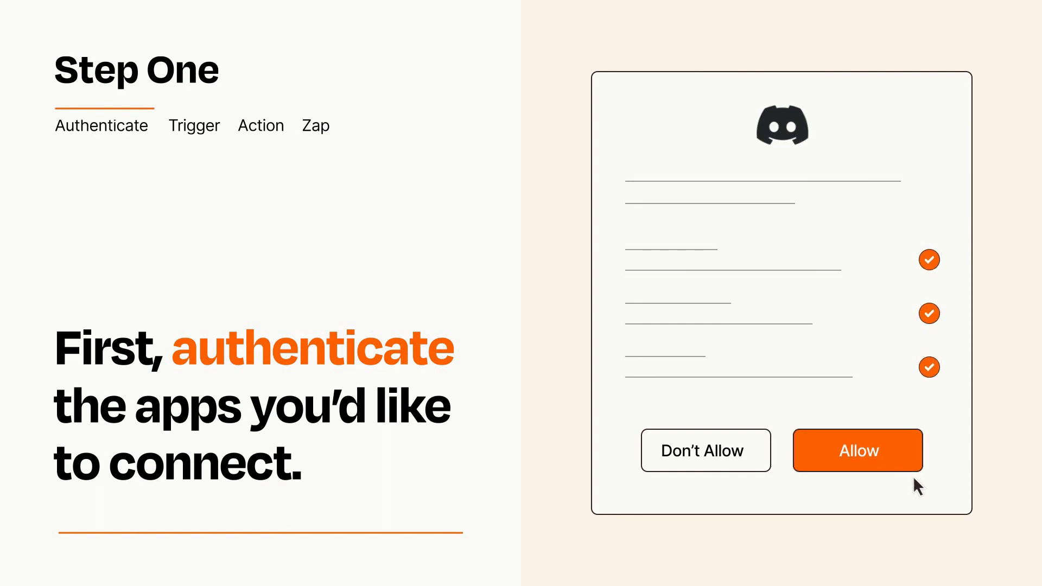
Step: Allow Discord access, then choose Facebook New Post as the trigger
click(856, 451)
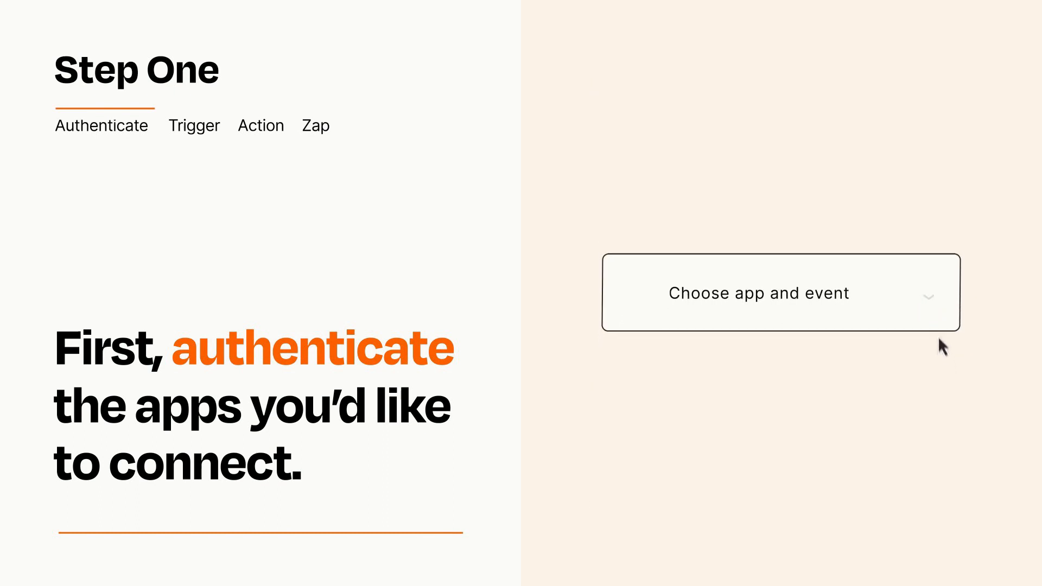
click(779, 293)
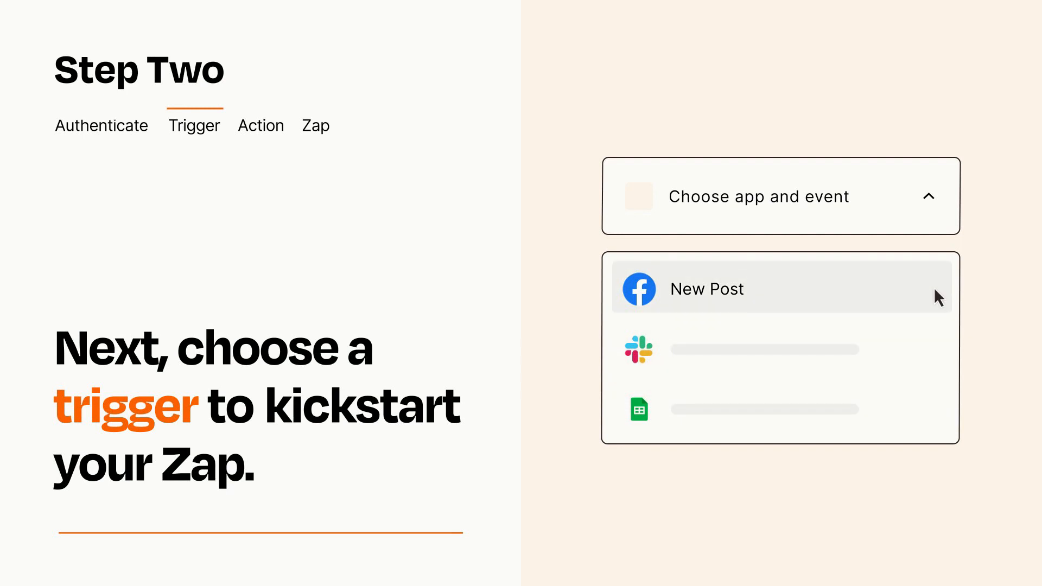
mouse_move(938, 300)
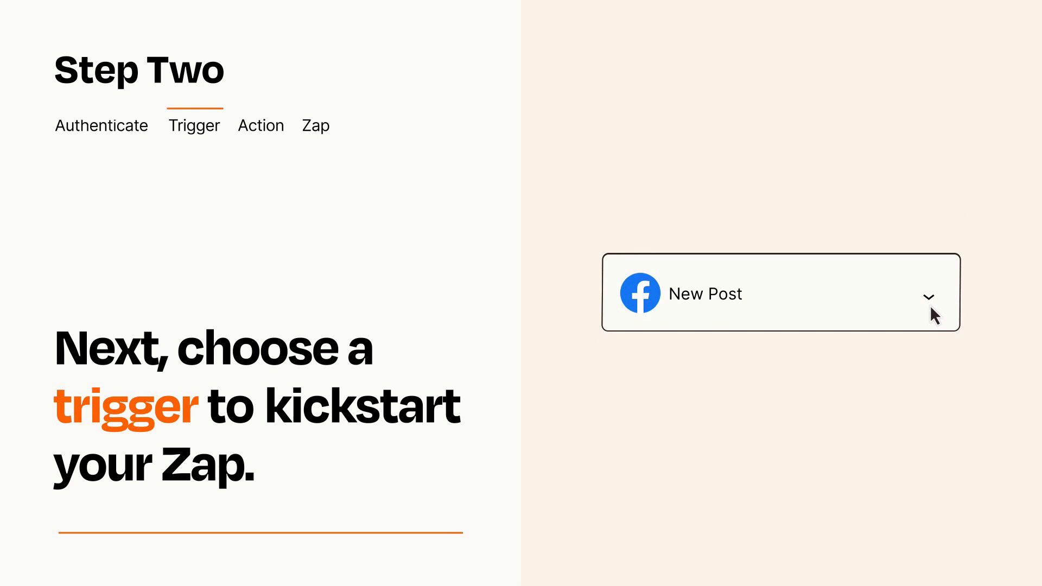
mouse_move(943, 308)
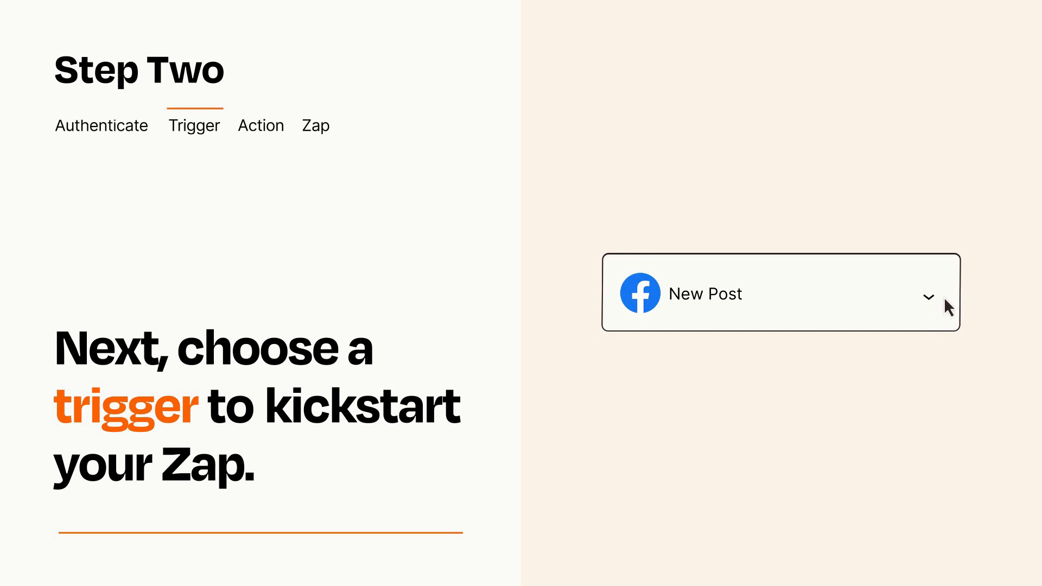
mouse_move(945, 301)
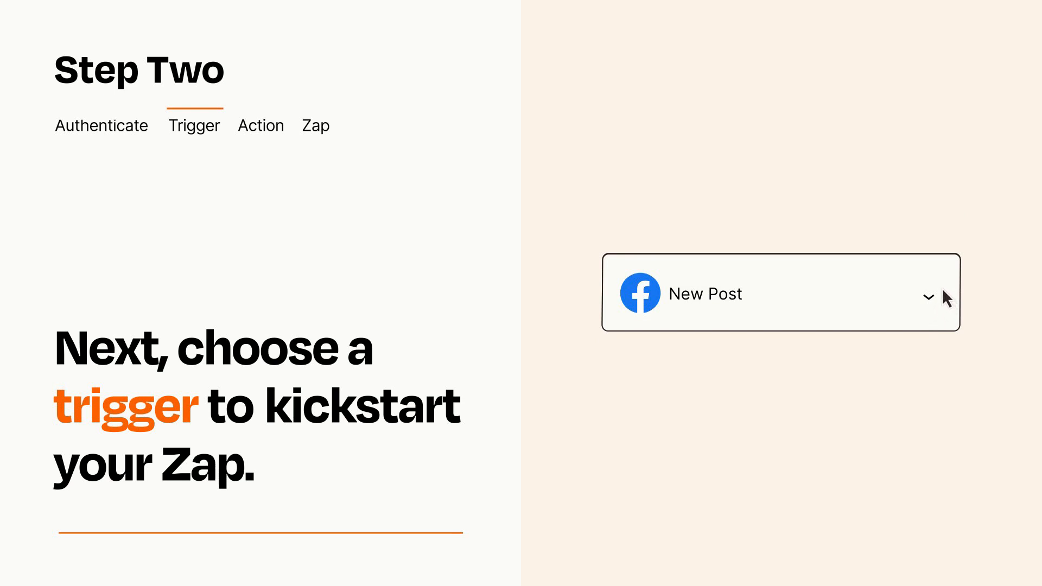
click(260, 125)
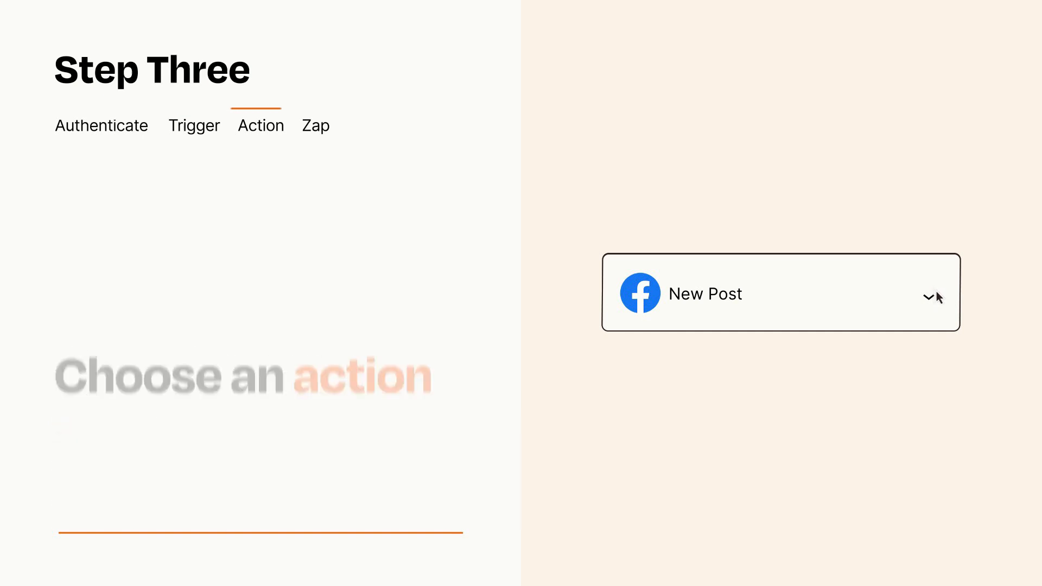
Step: Add Discord Send Channel Message as the action, mapping Facebook post data to Item and Details
click(781, 293)
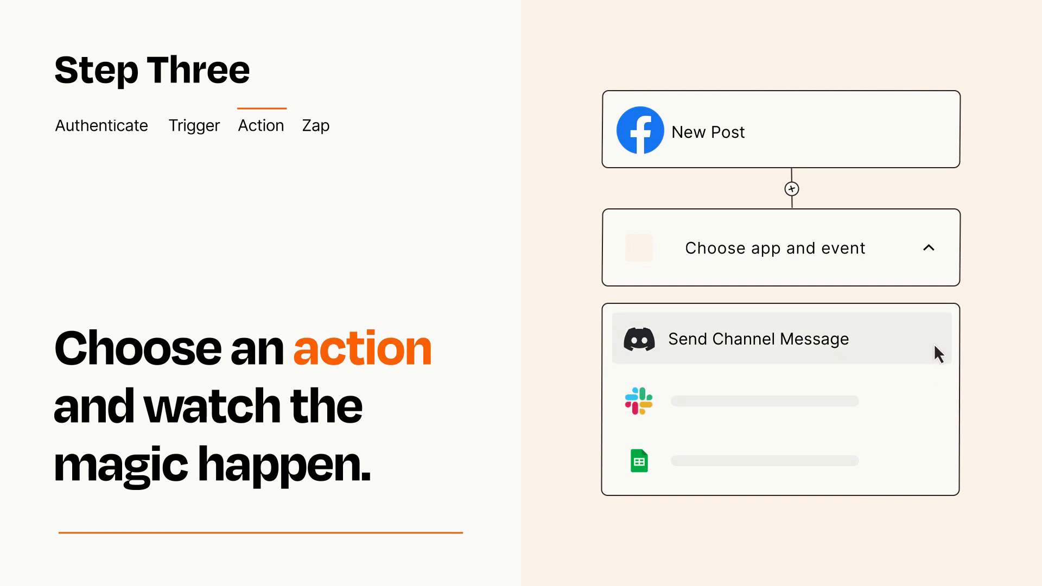
click(757, 339)
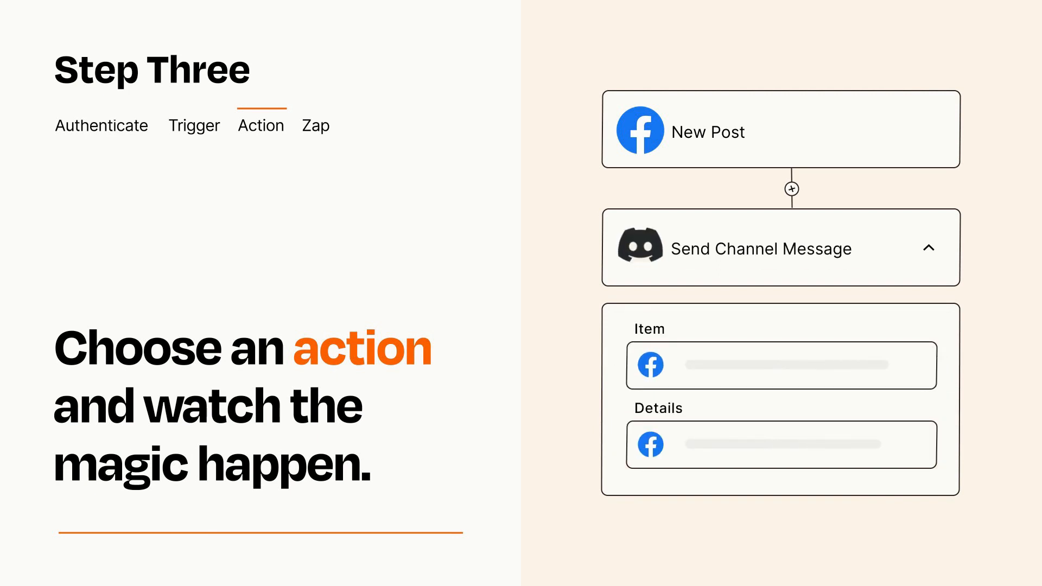
click(929, 248)
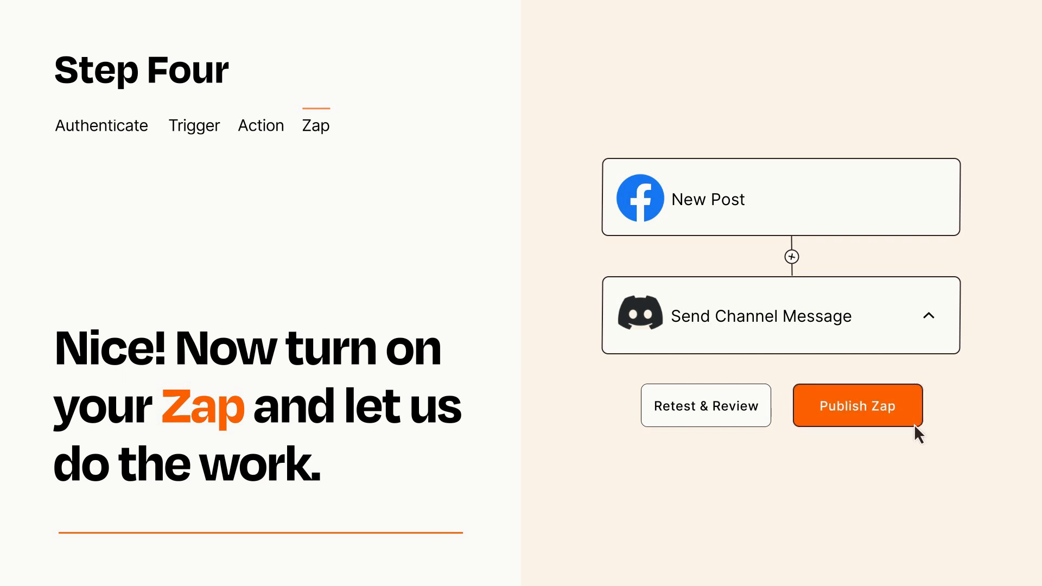
Step: Publish the finished Facebook-to-Discord Zap
click(856, 405)
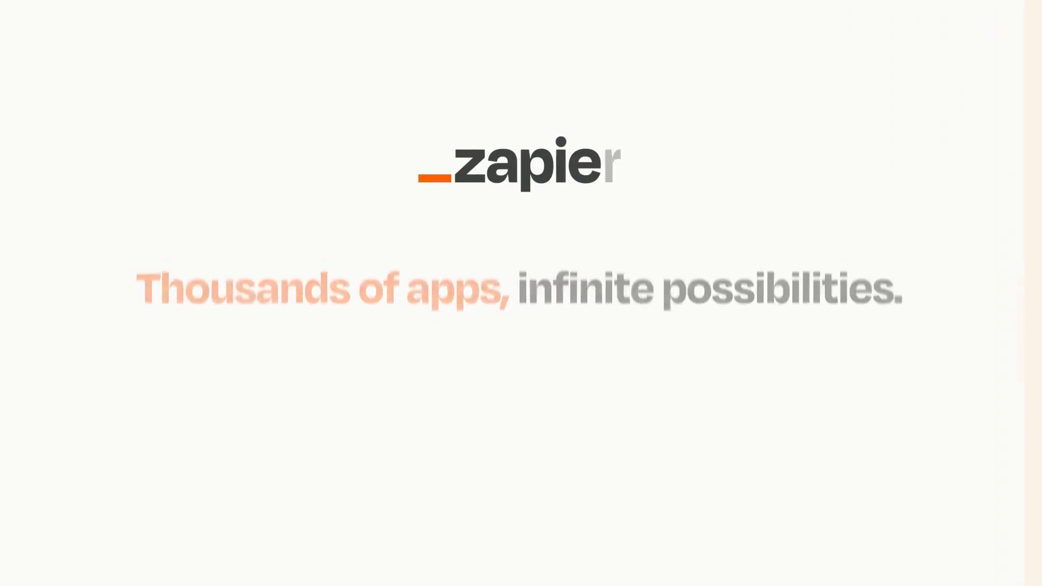